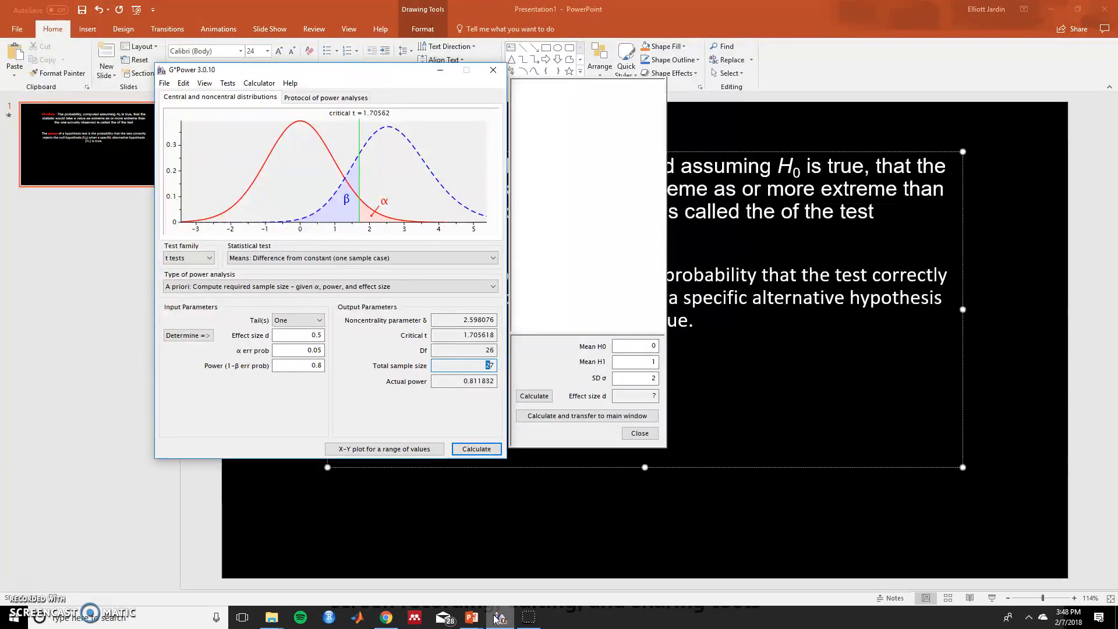
pyautogui.moveTo(310, 410)
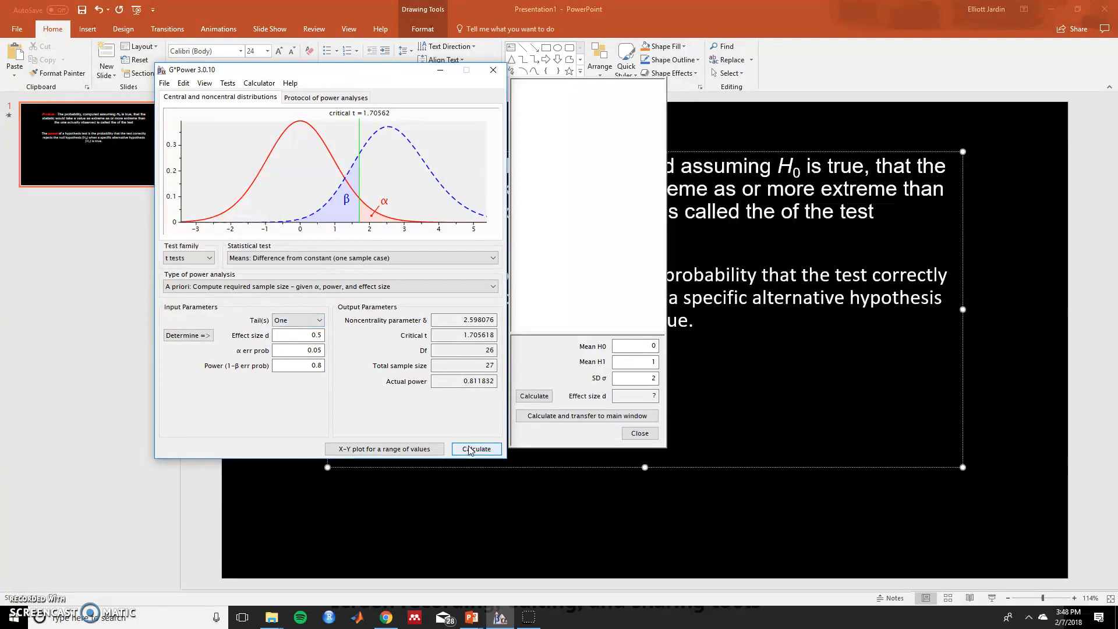
# Compute the two-tailed sample size, then switch back to one tail and recompute.
pyautogui.click(318, 319)
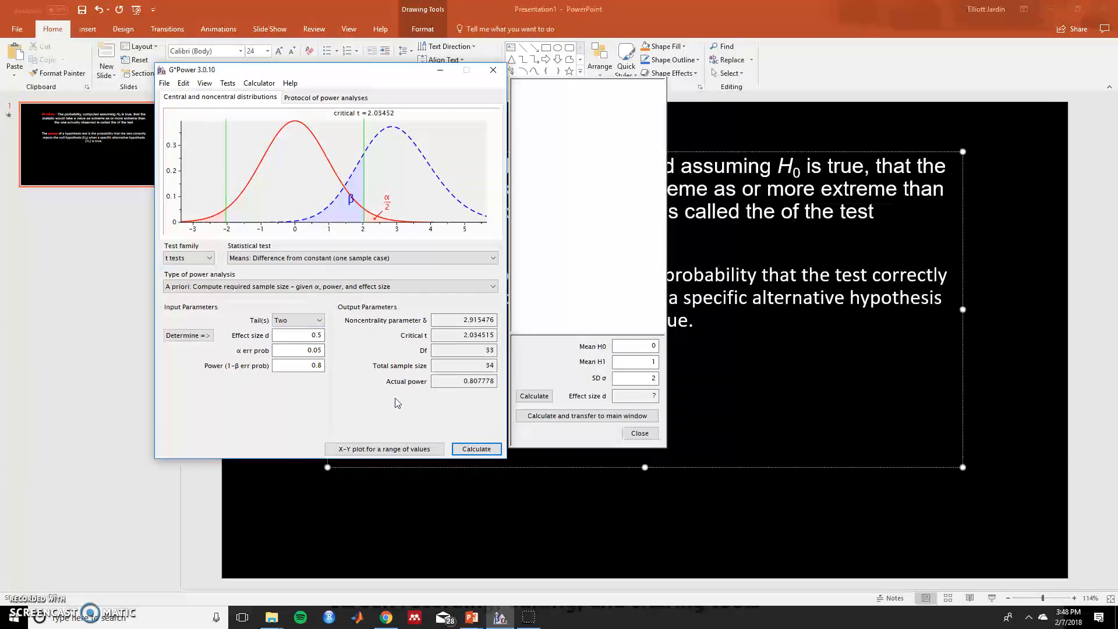
pyautogui.click(318, 320)
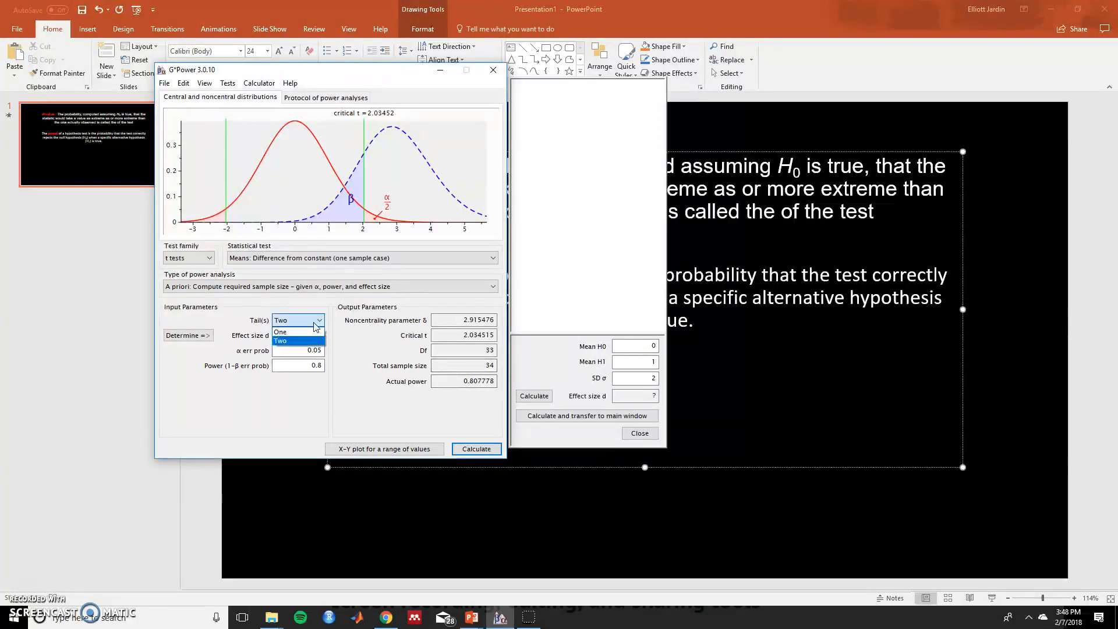
pyautogui.click(280, 330)
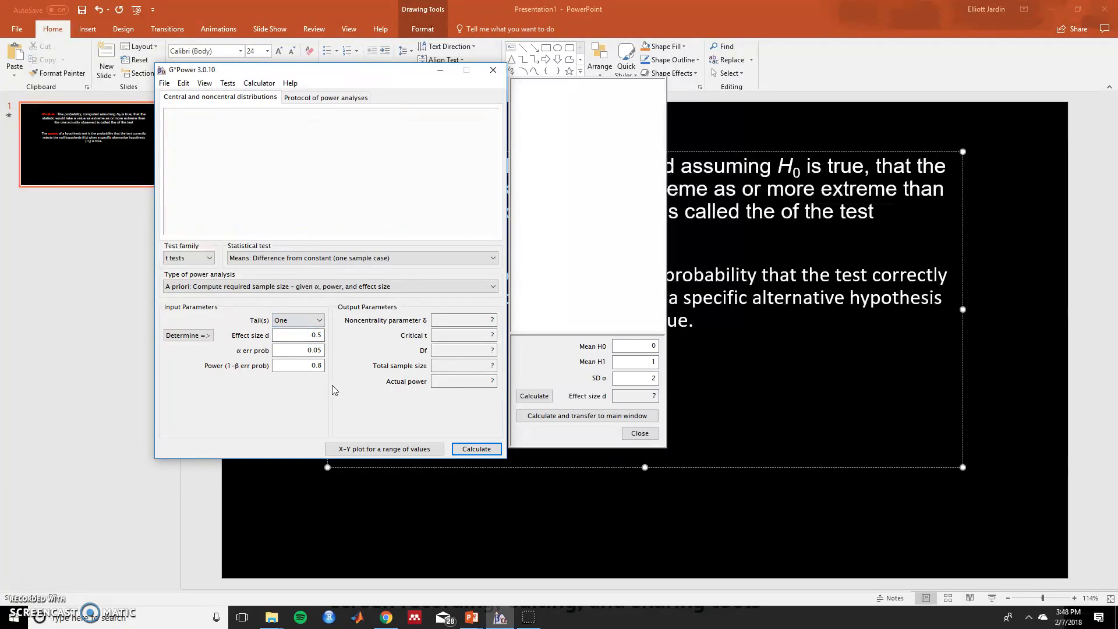
pyautogui.click(476, 448)
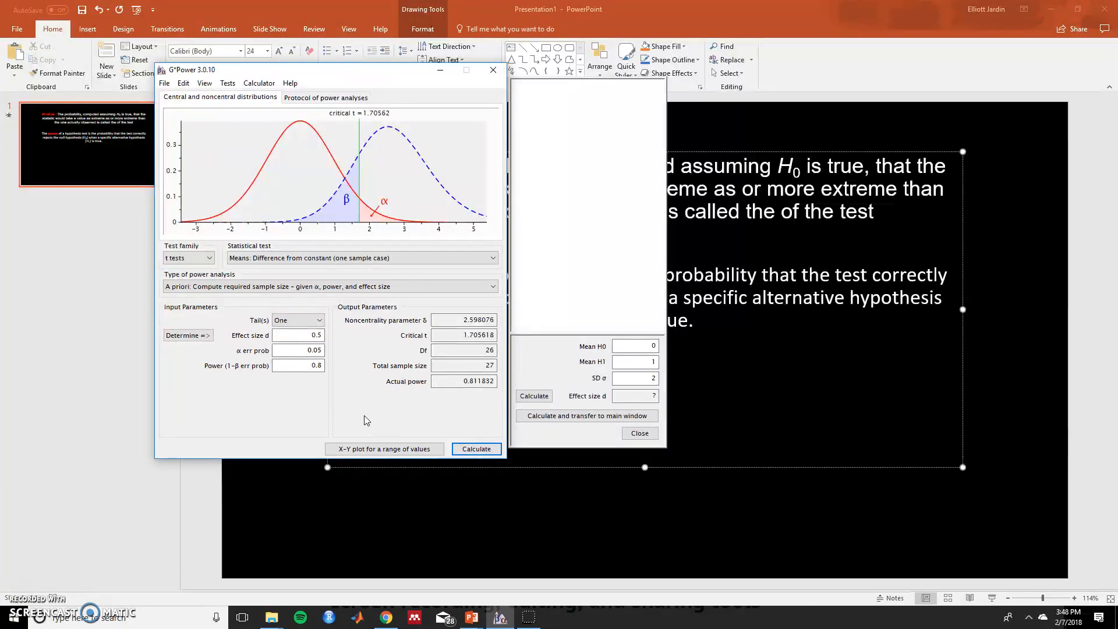
# Compute the sample size for effect size 0.8, then restore 0.5 and recompute.
pyautogui.click(298, 349)
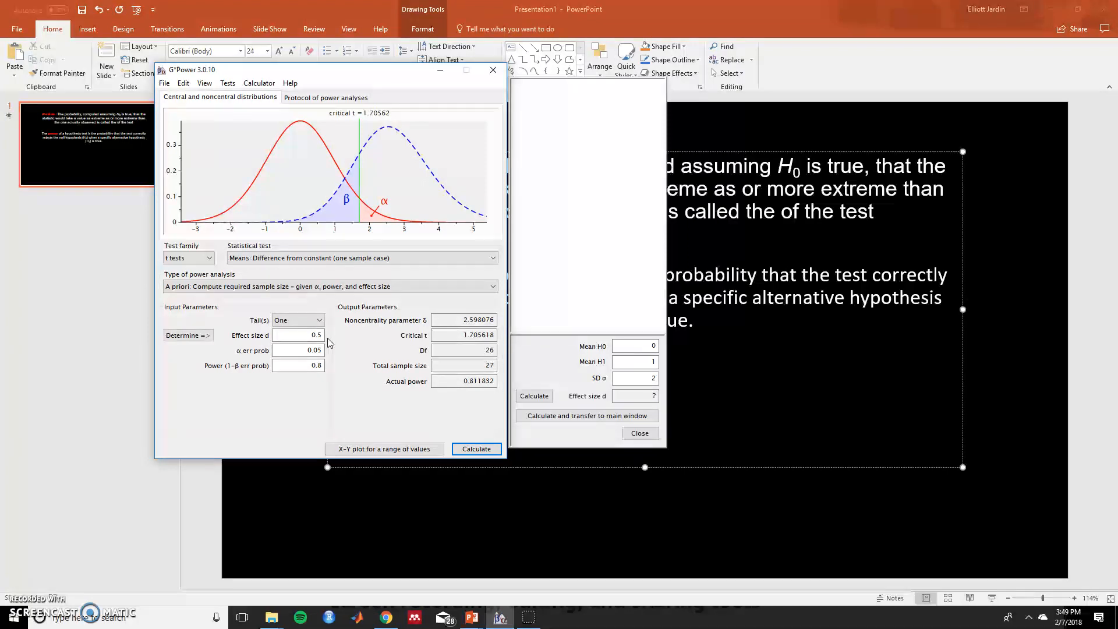
pyautogui.click(299, 335)
pyautogui.write('0.8')
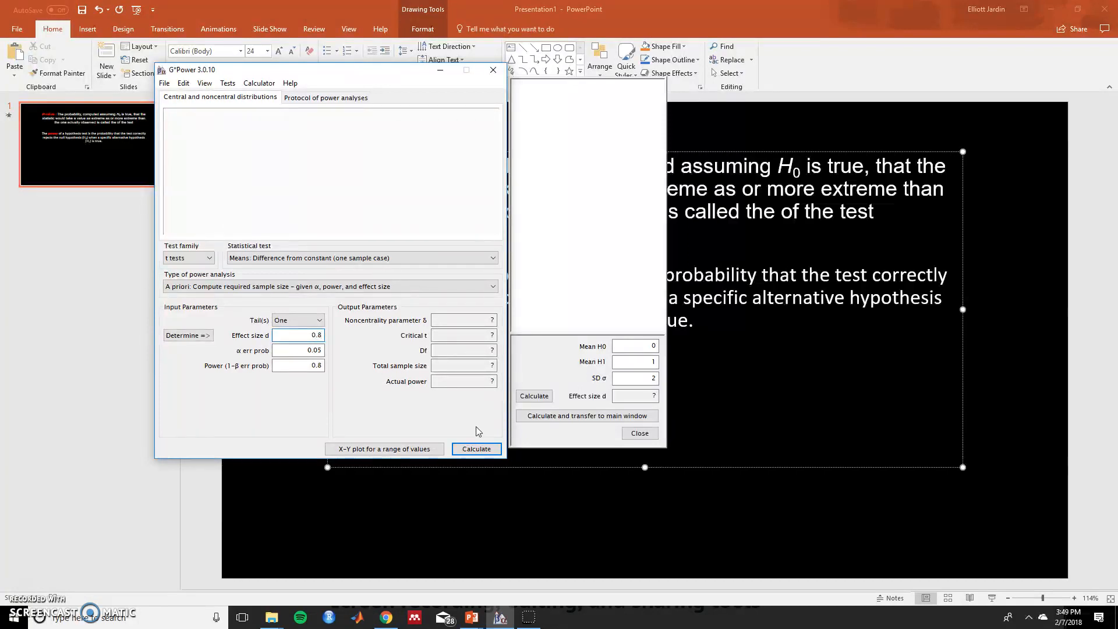
pyautogui.click(475, 449)
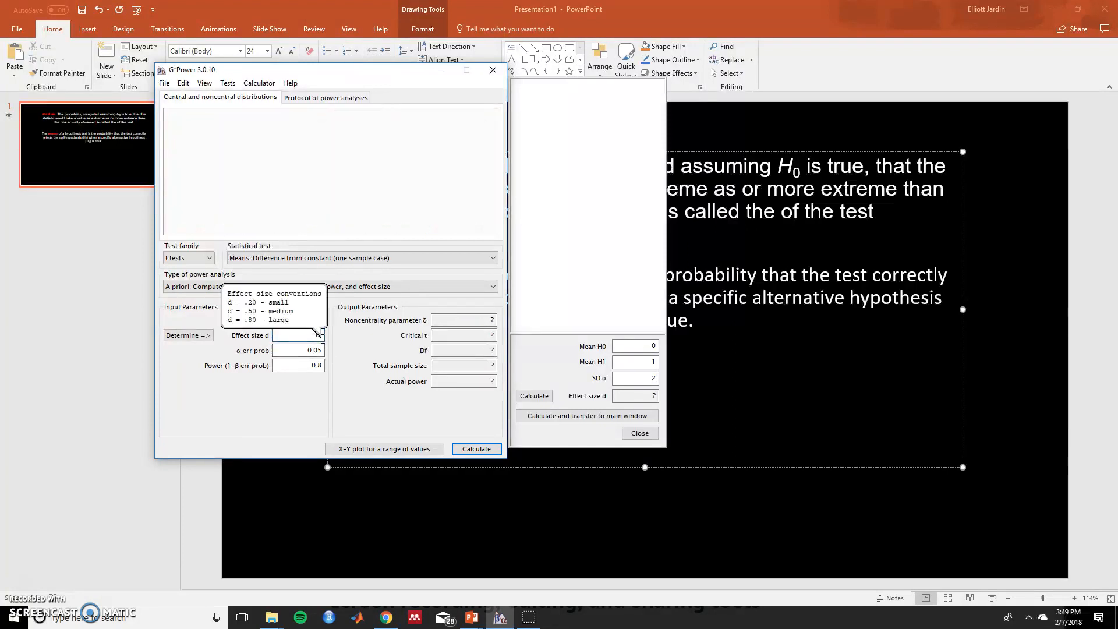
pyautogui.click(476, 449)
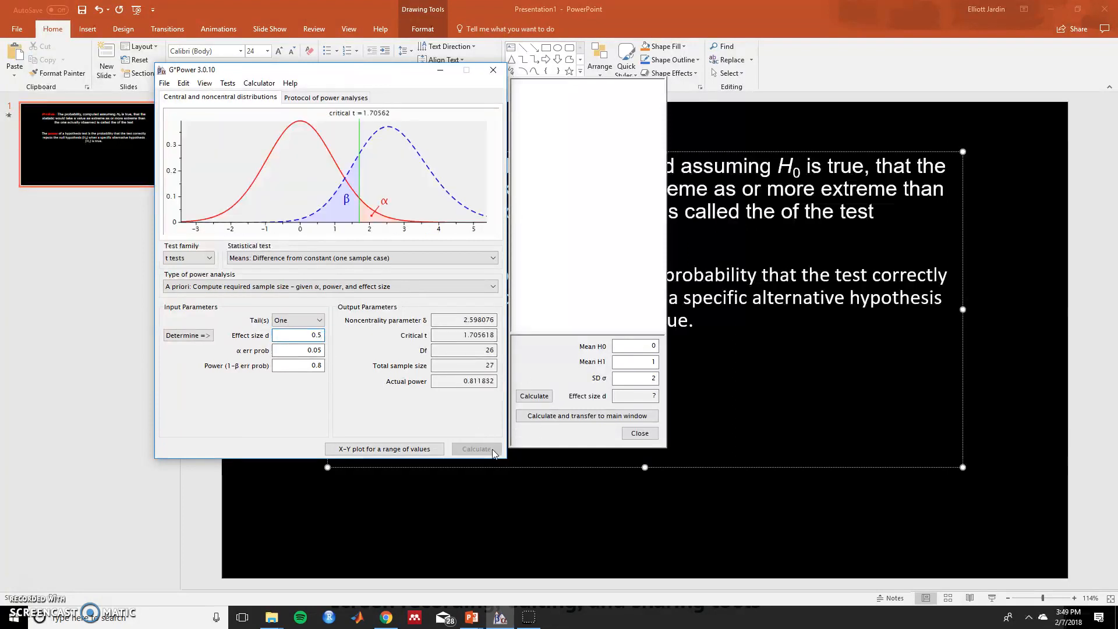
pyautogui.click(476, 449)
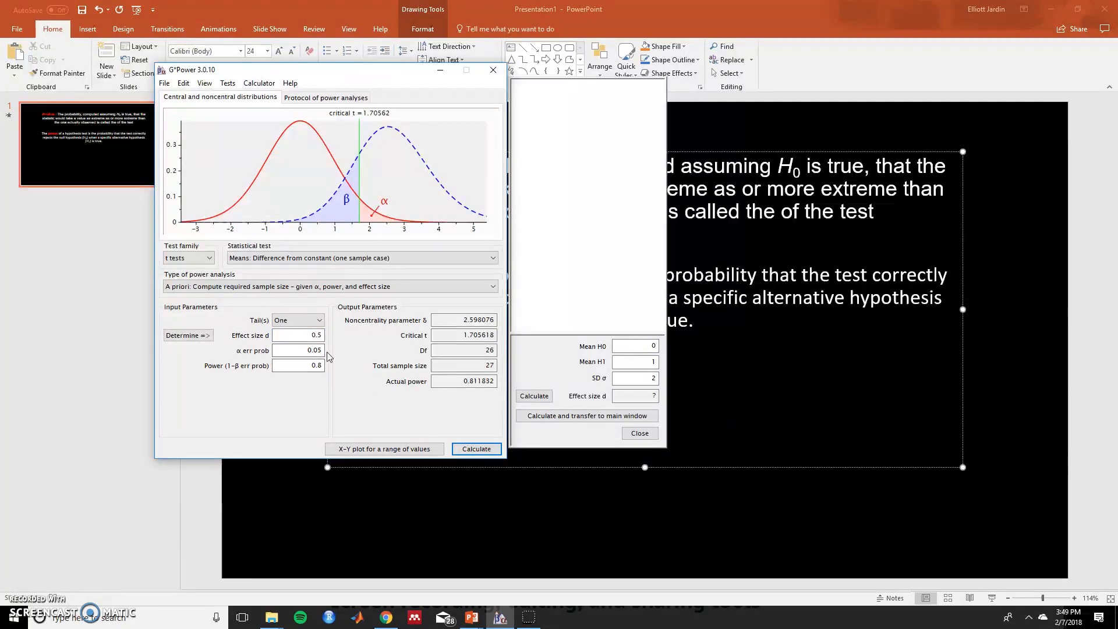
pyautogui.moveTo(492, 378)
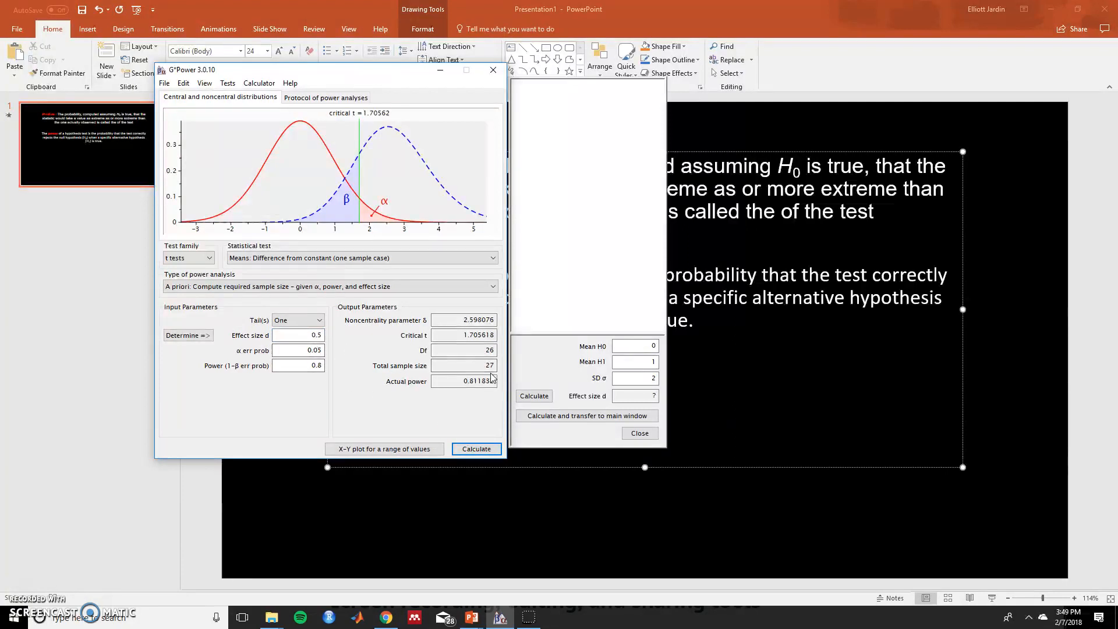
# Set alpha error probability to 0.01 and recalculate, giving total sample size 43.
pyautogui.click(298, 350)
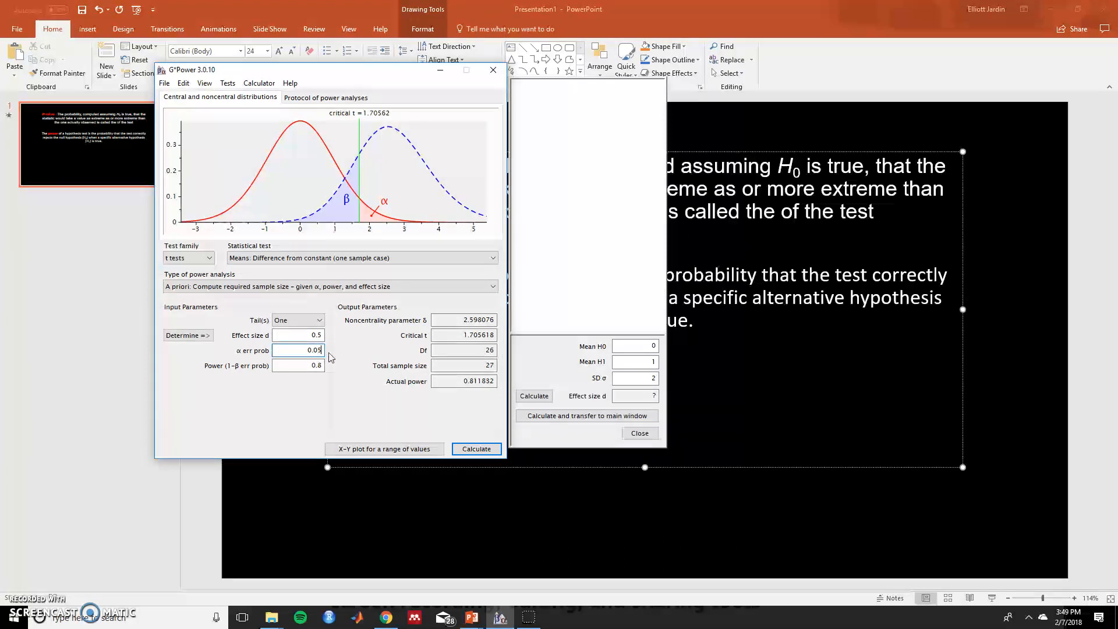
pyautogui.write('0.01')
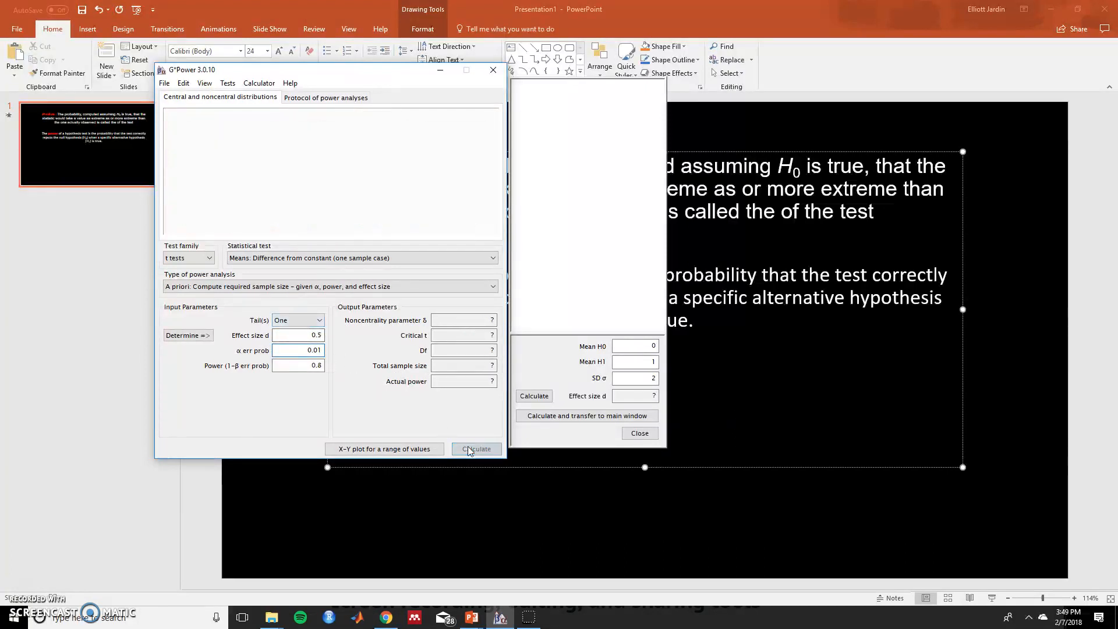
pyautogui.click(475, 448)
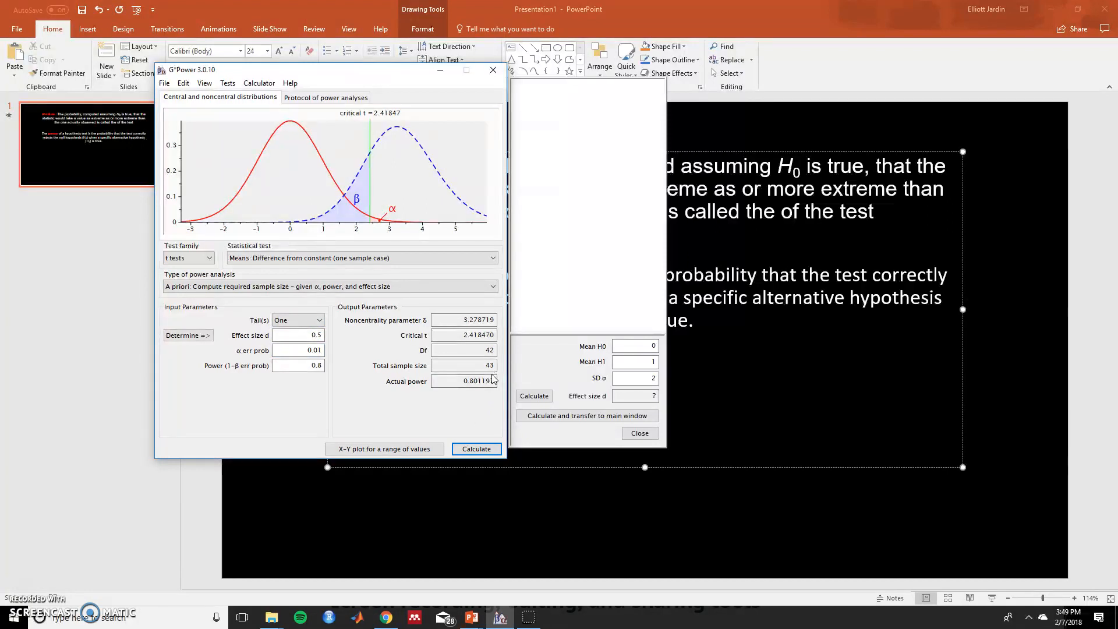